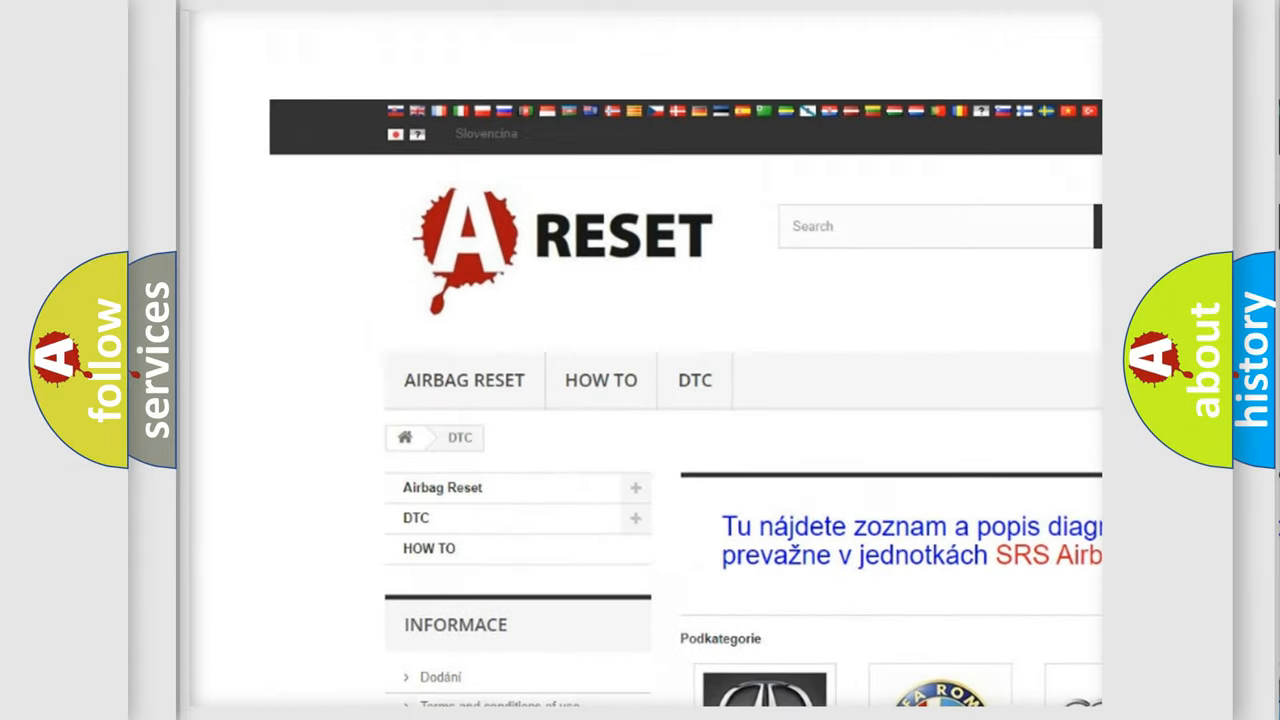
- Open the Honda diagnostic code list from the catalogue and scan through its codes
{"action": "scroll", "scroll_direction": "down", "scroll_amount": 3}
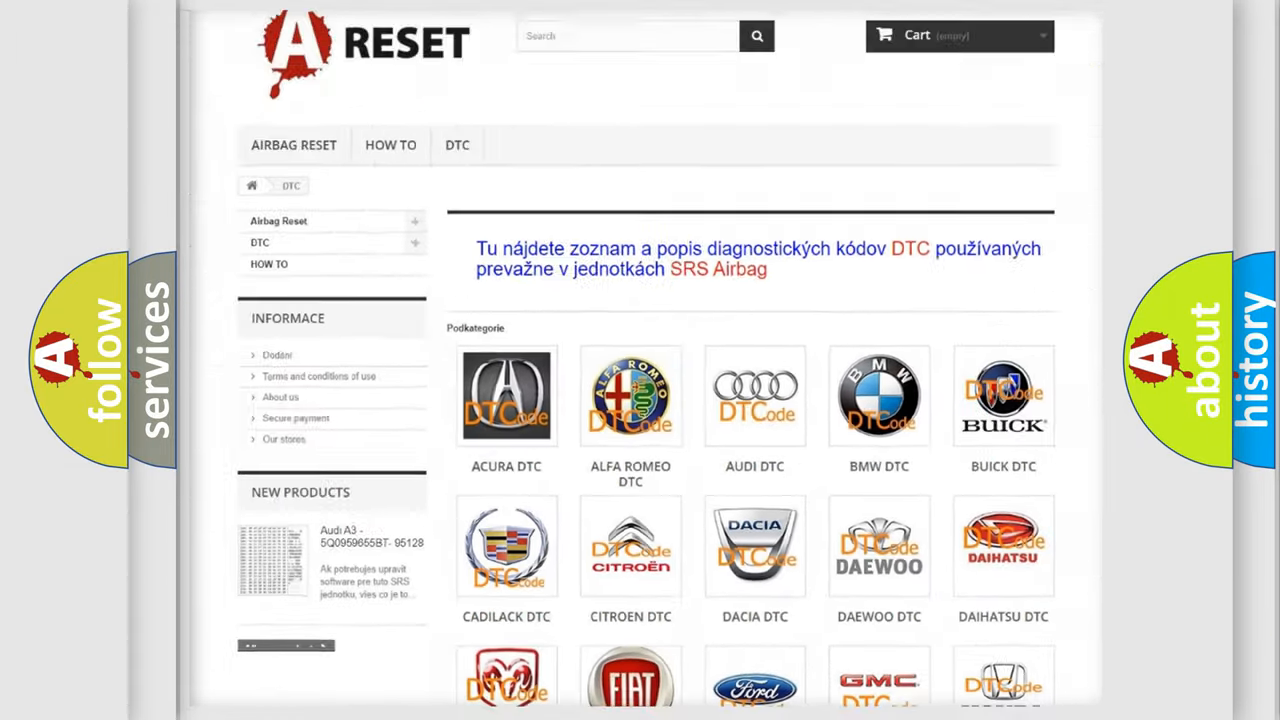
{"action": "scroll", "scroll_direction": "down", "scroll_amount": 3}
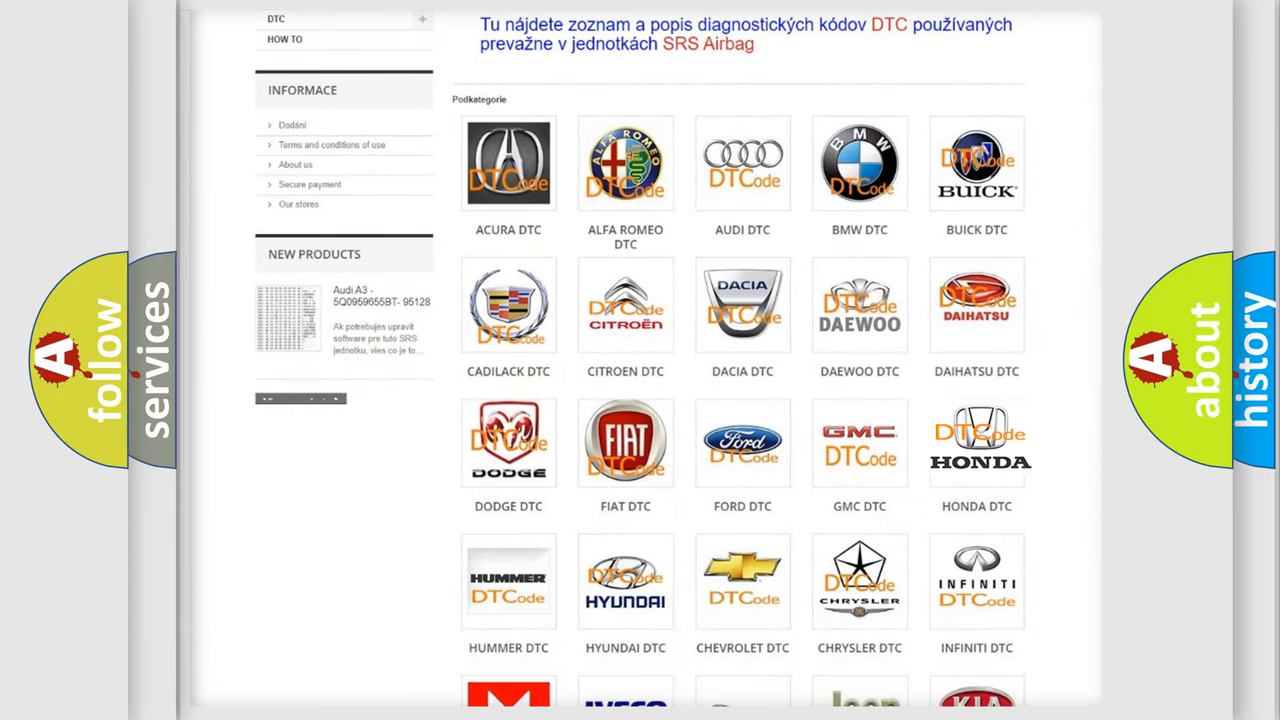
{"action": "left_click", "coordinate": [976, 440]}
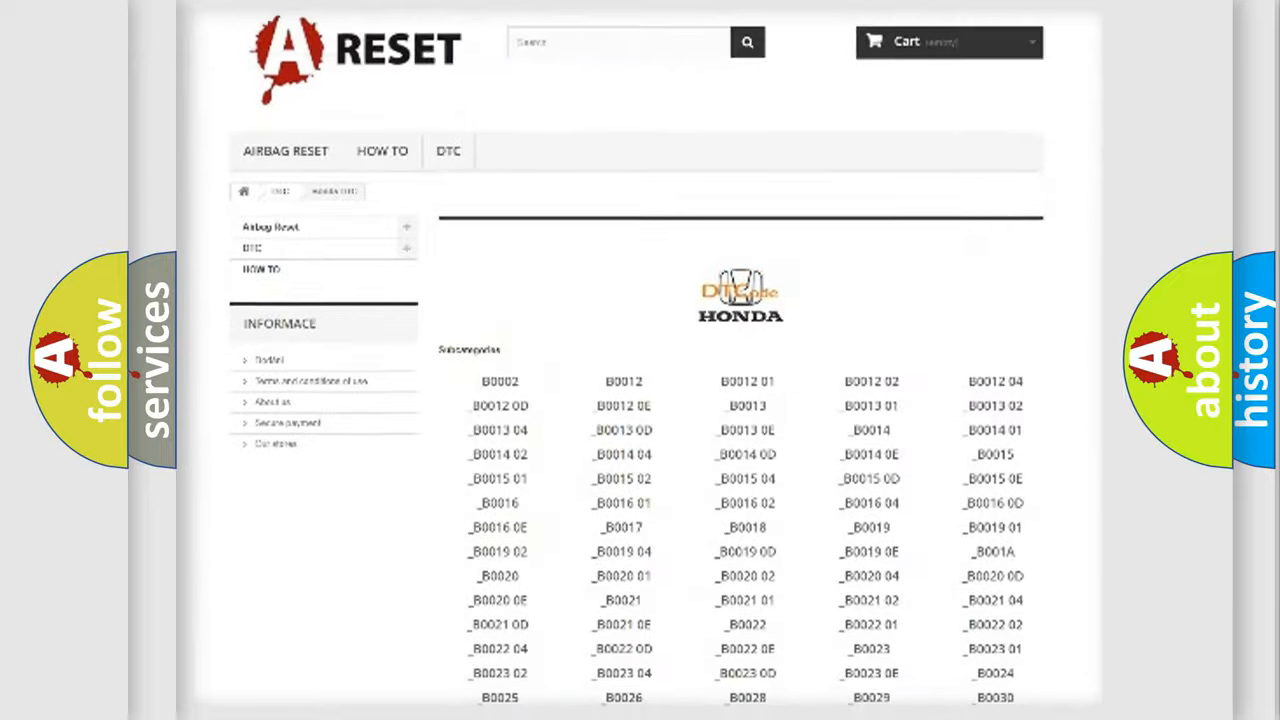
{"action": "scroll", "scroll_direction": "down", "scroll_amount": 3}
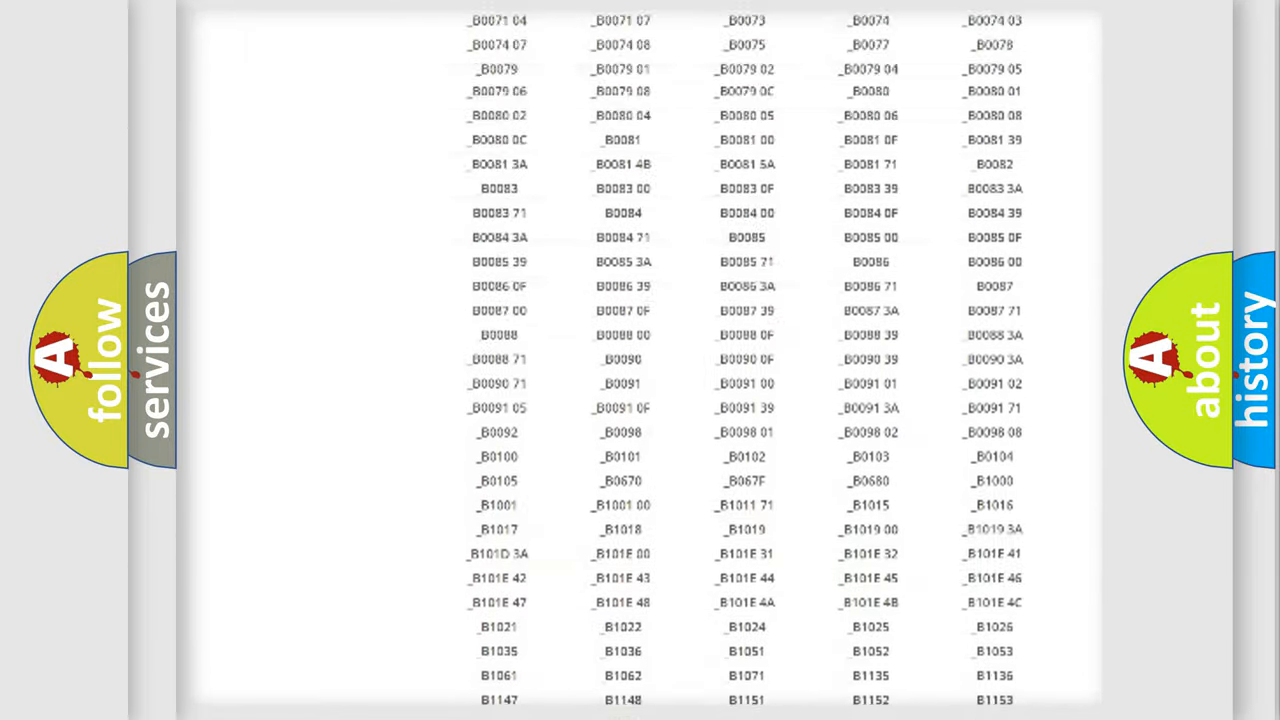
{"action": "scroll", "scroll_direction": "up", "scroll_amount": 3}
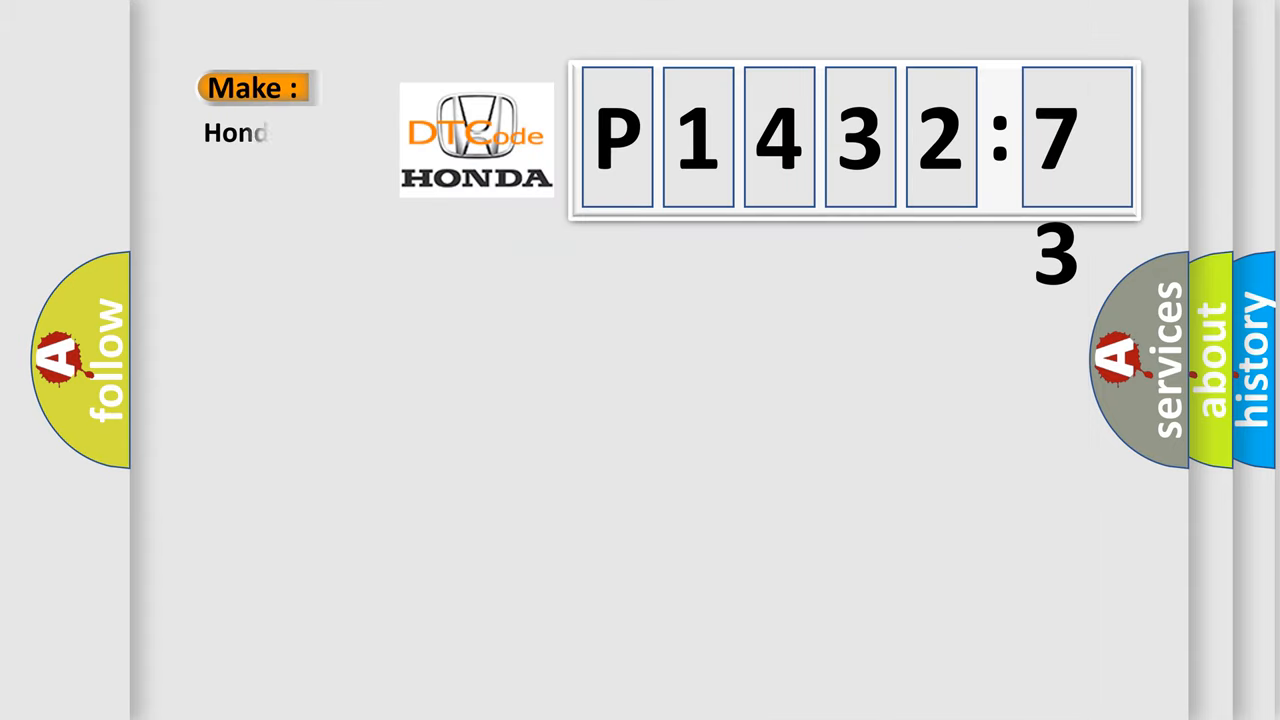
- Complete the Make field as 'Honda' on the code P1432:73 card
{"action": "type", "text": "a"}
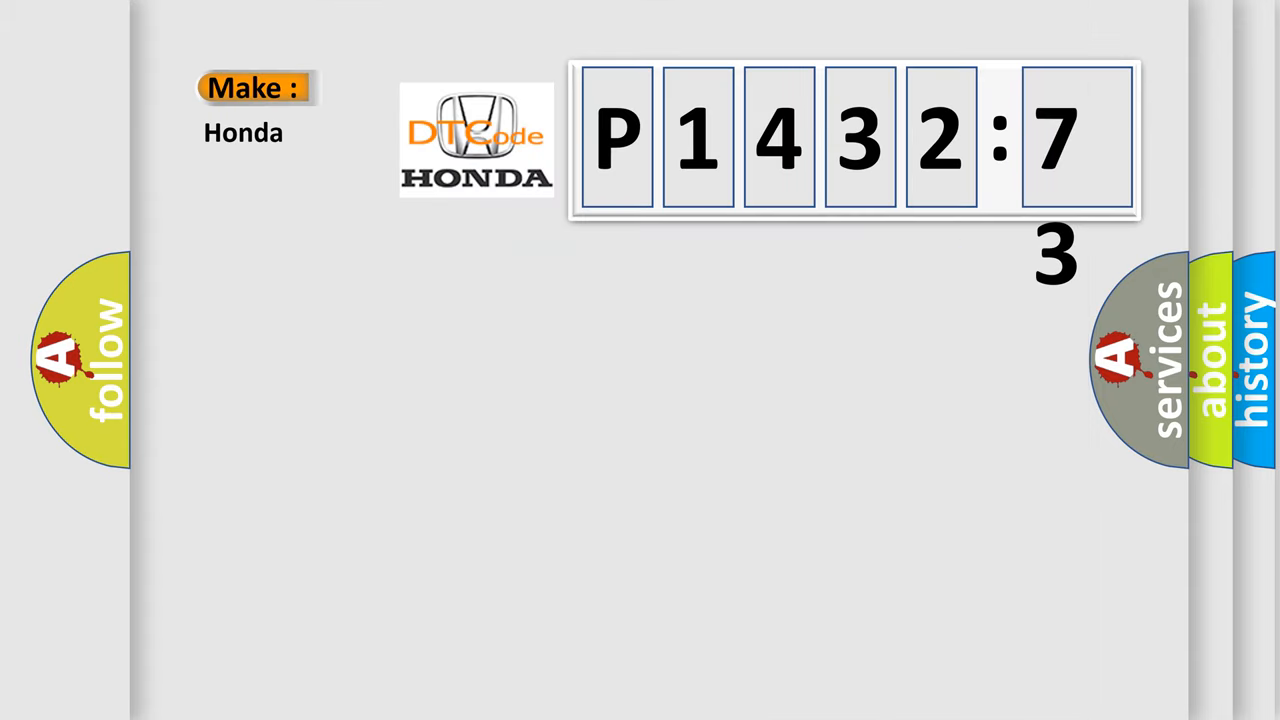